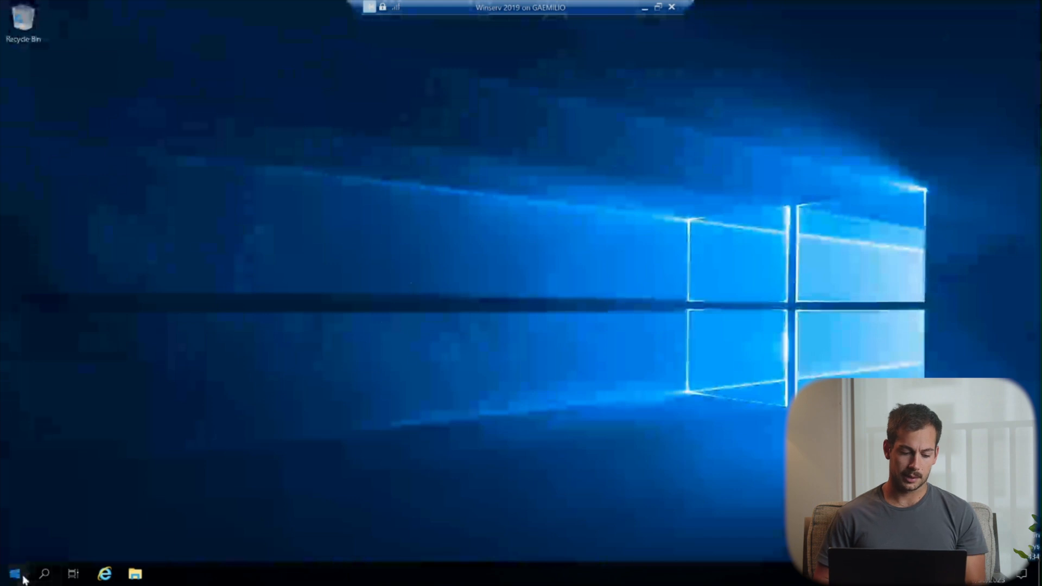
# - Launch an administrator PowerShell session and drag its window toward the screen centre
pyautogui.click(47, 574)
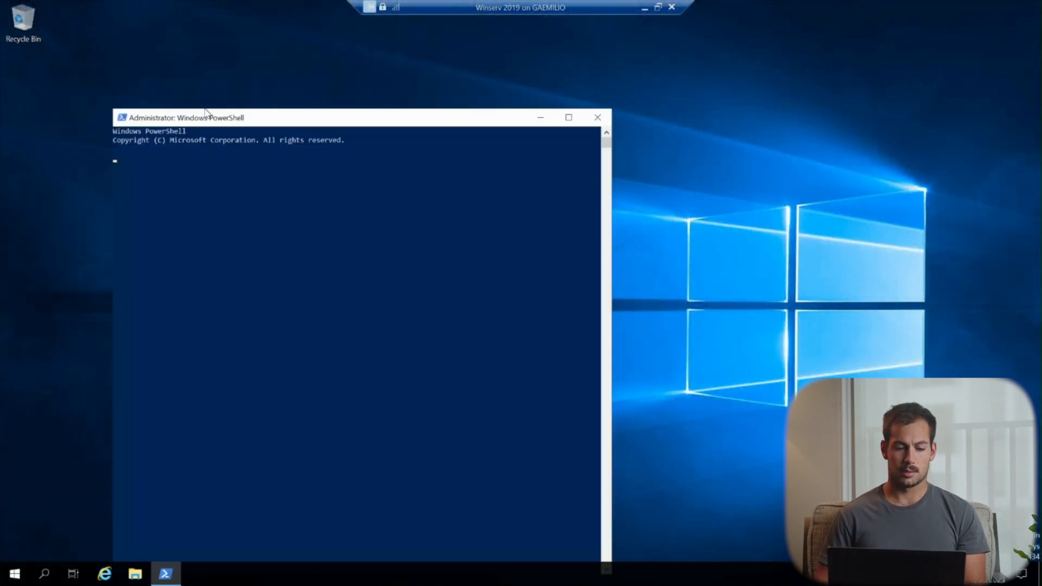
pyautogui.moveTo(206, 118); pyautogui.dragTo(395, 66)
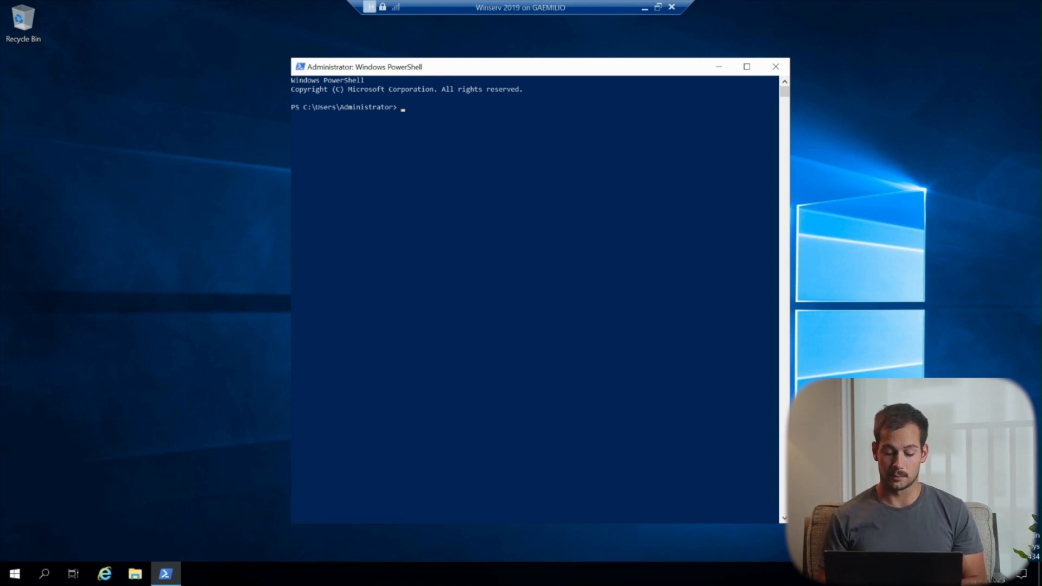
# - Run dism /online /get-currentedition, which reports ServerStandardEval
pyautogui.write('dism /')
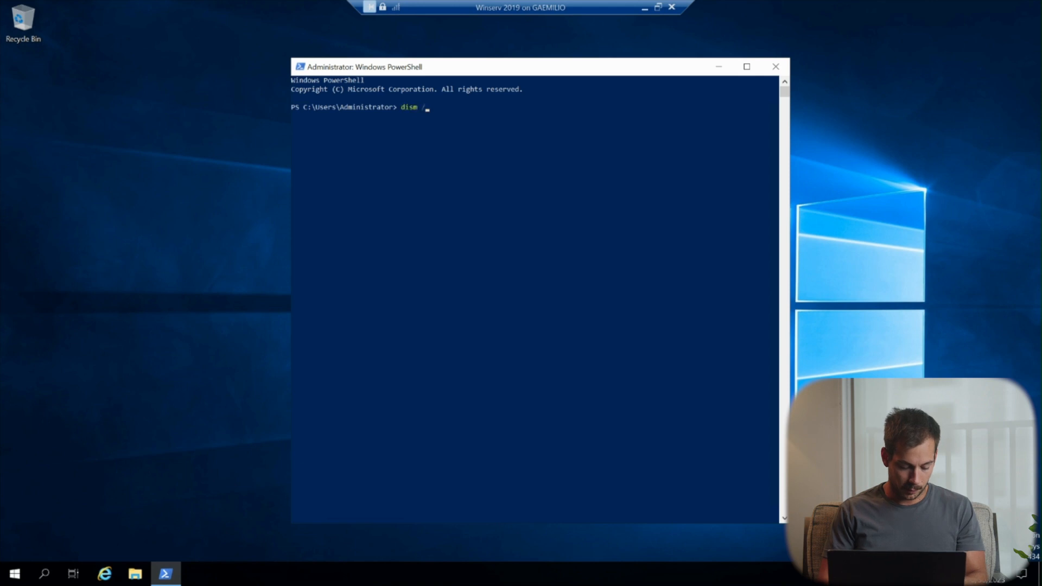
pyautogui.write('online')
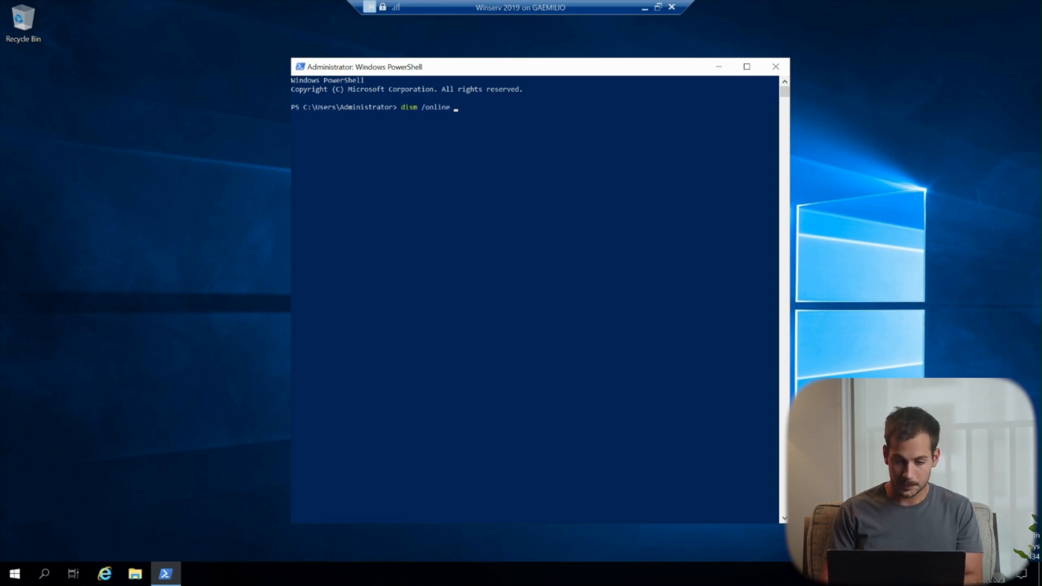
pyautogui.write('/get-')
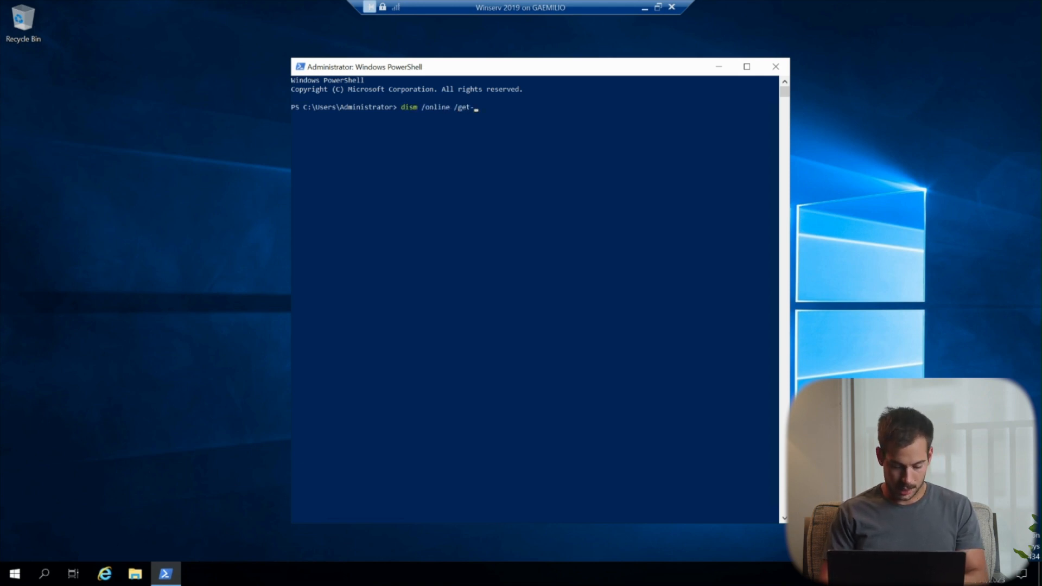
pyautogui.write('currentedition')
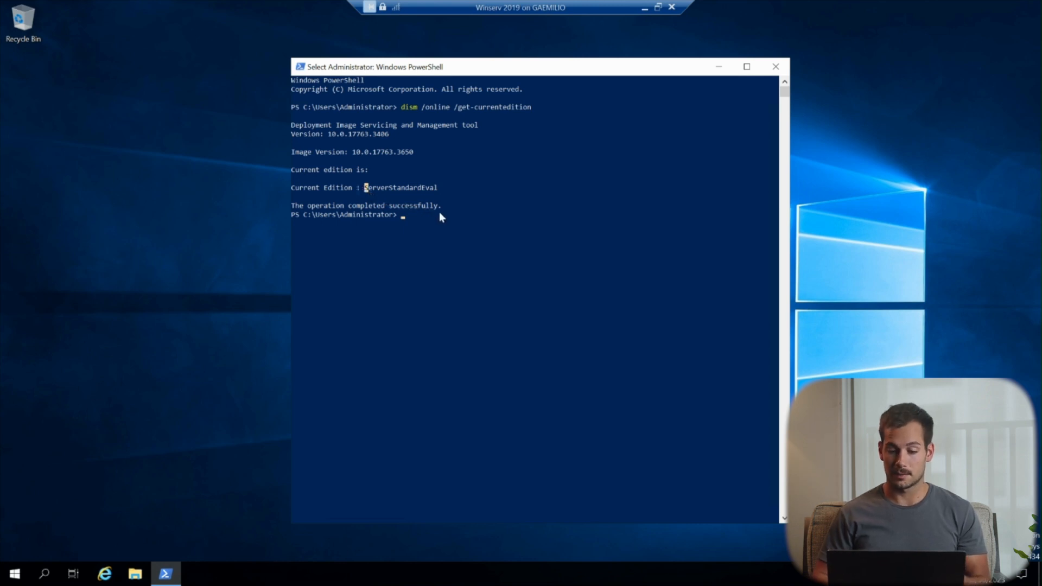
pyautogui.moveTo(419, 220)
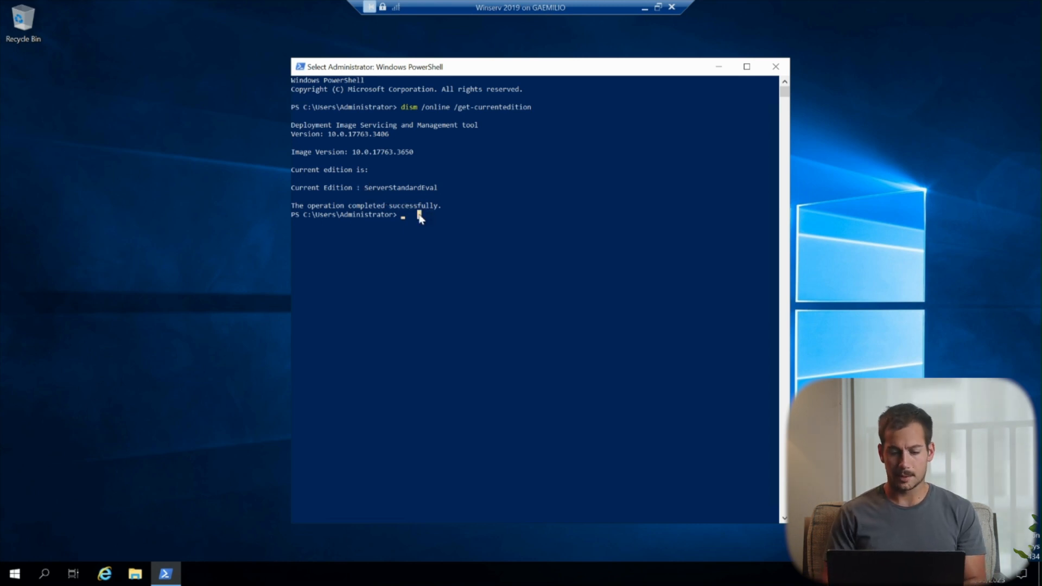
# - Run dism /online /get-targeteditions, correcting the 'dim' typo, to list ServerStandard and ServerDatacenter
pyautogui.write('dim')
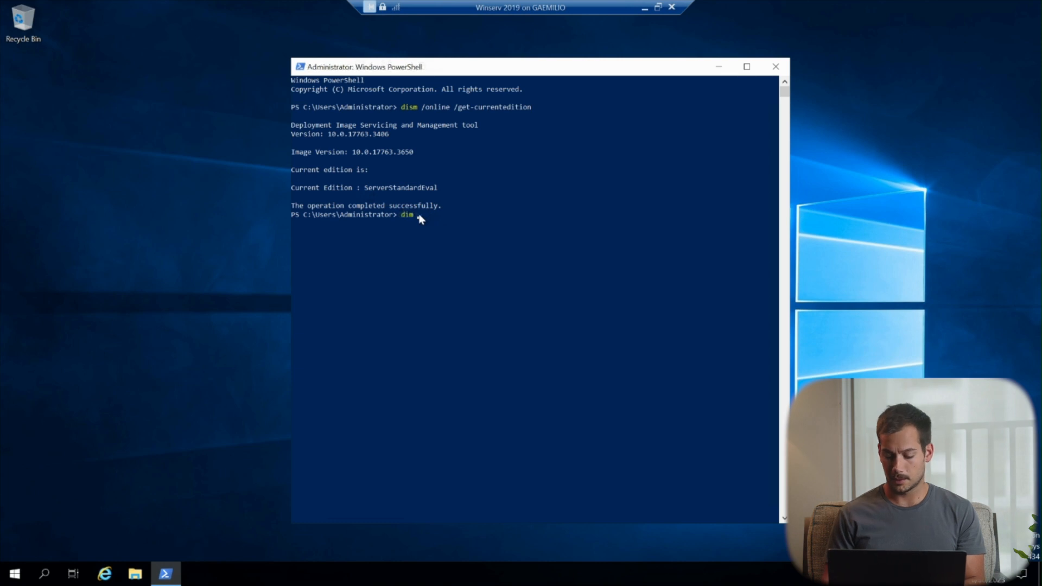
pyautogui.write('/online')
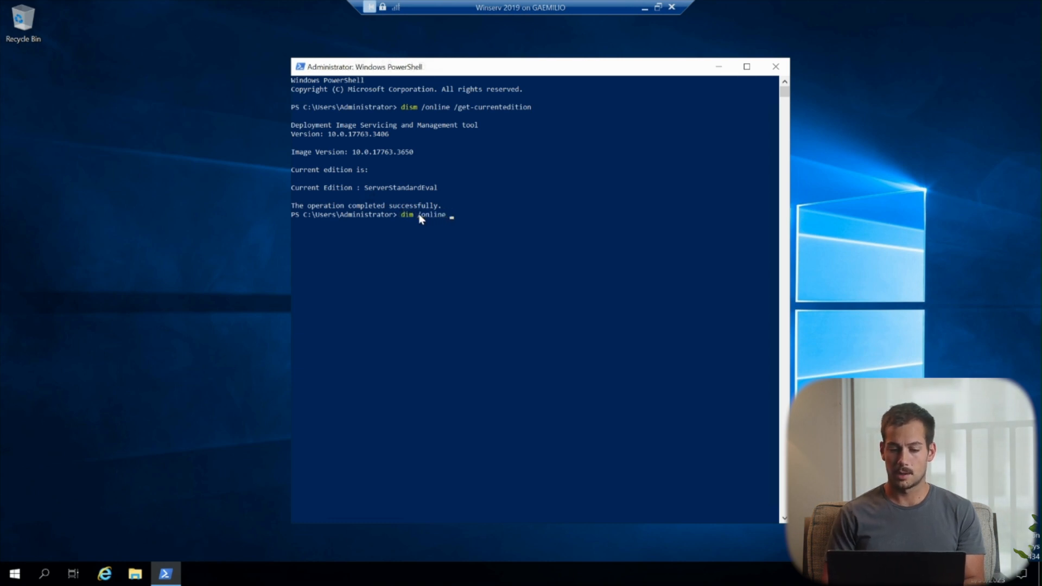
pyautogui.write('/get-targeteditions')
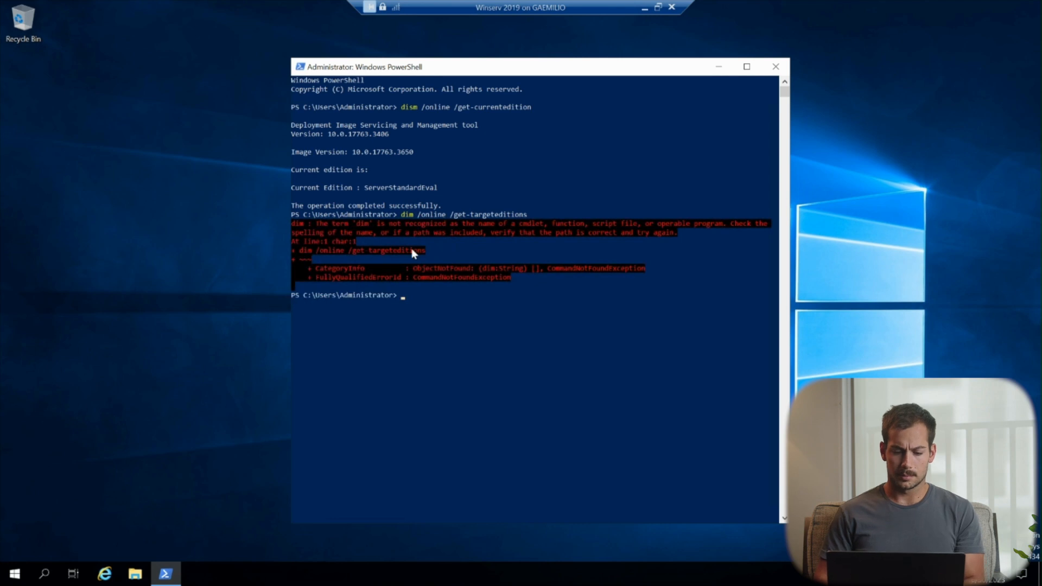
pyautogui.press('Enter')
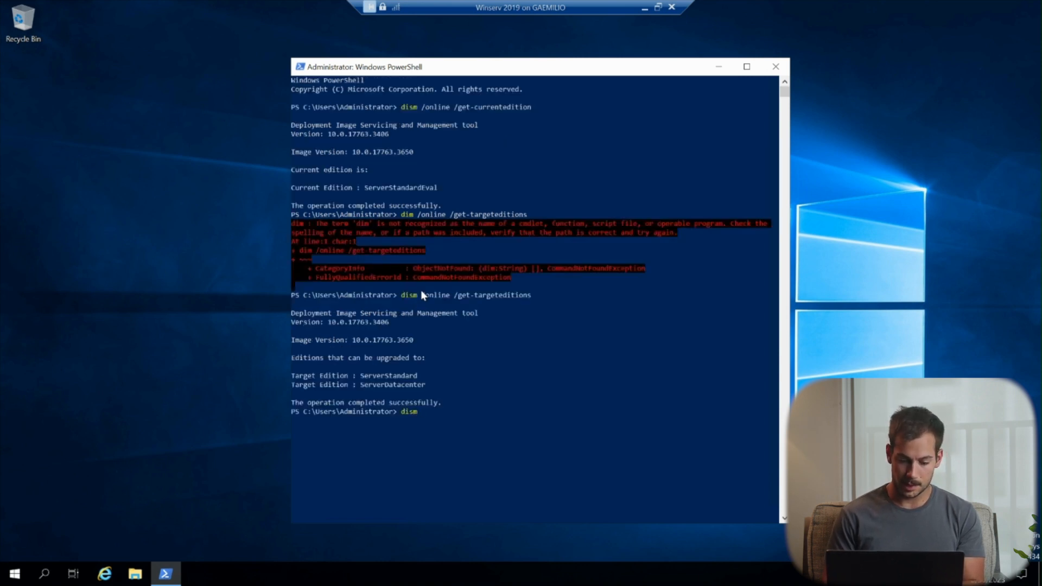
# - Compose dism /online /set-edition:ServerStandard /productkey at the prompt without running it
pyautogui.write('/')
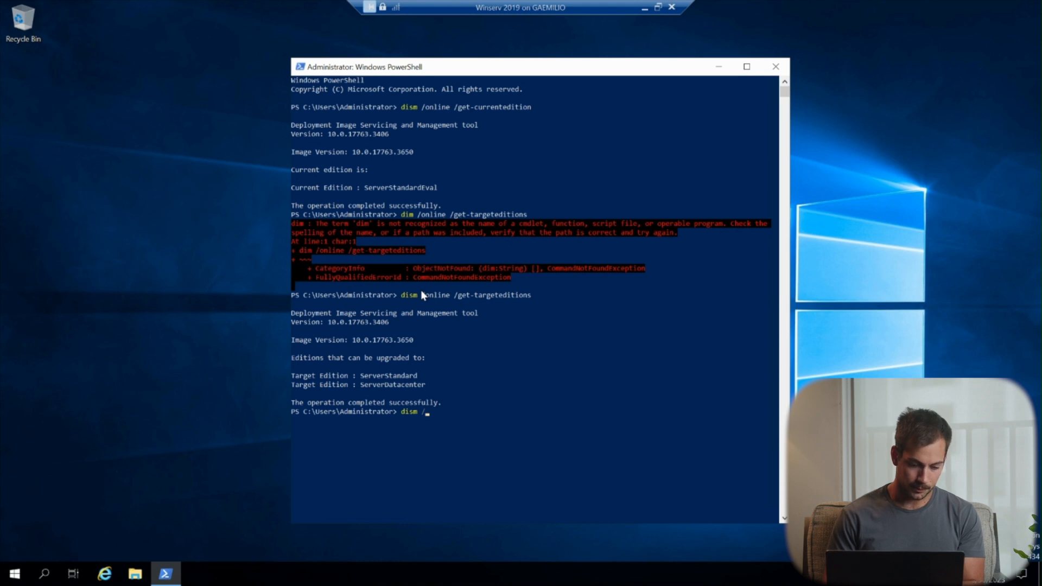
pyautogui.write('online /set-edition:')
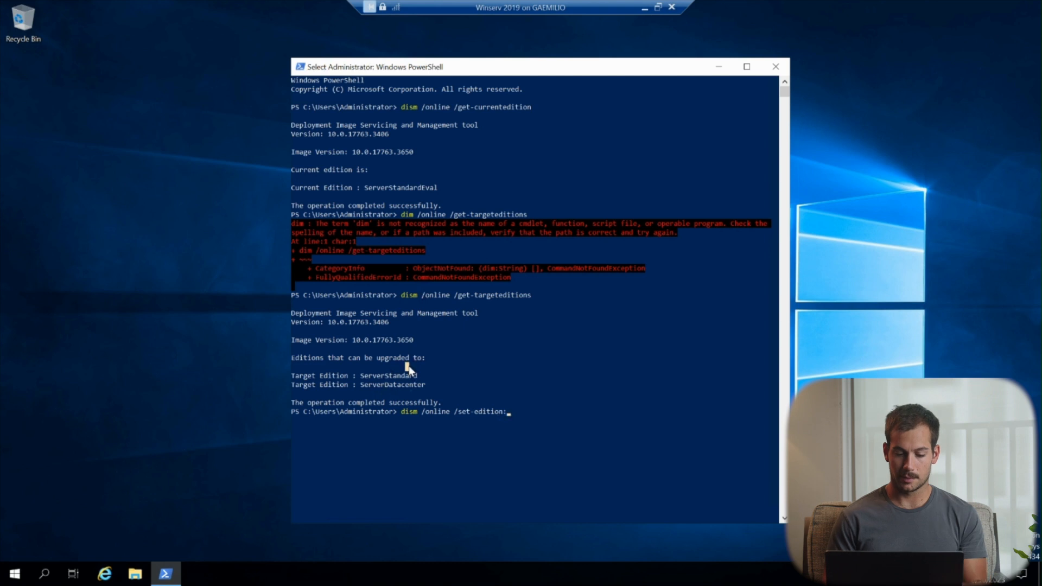
pyautogui.write('Se')
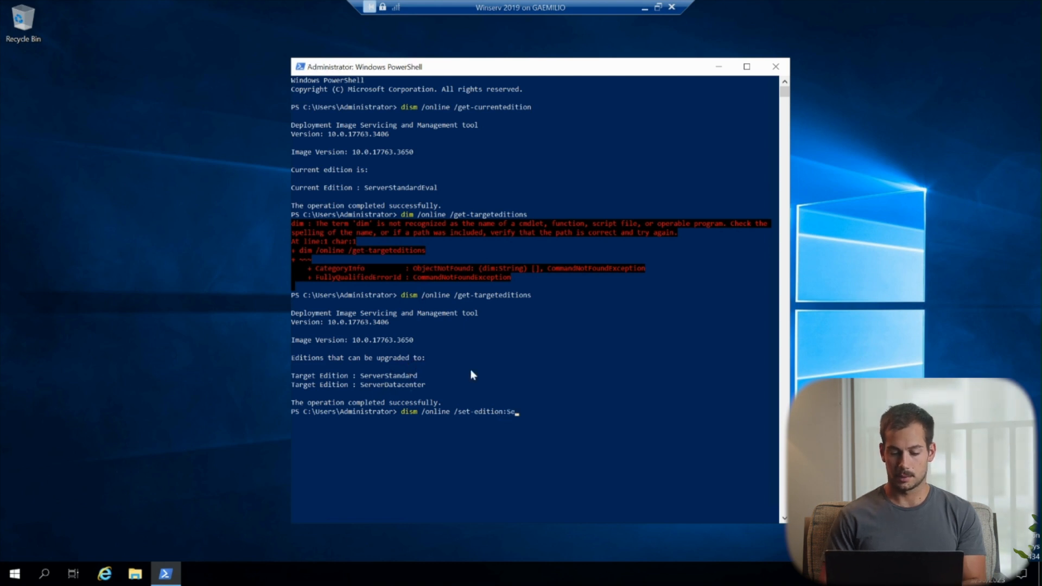
pyautogui.write('rv')
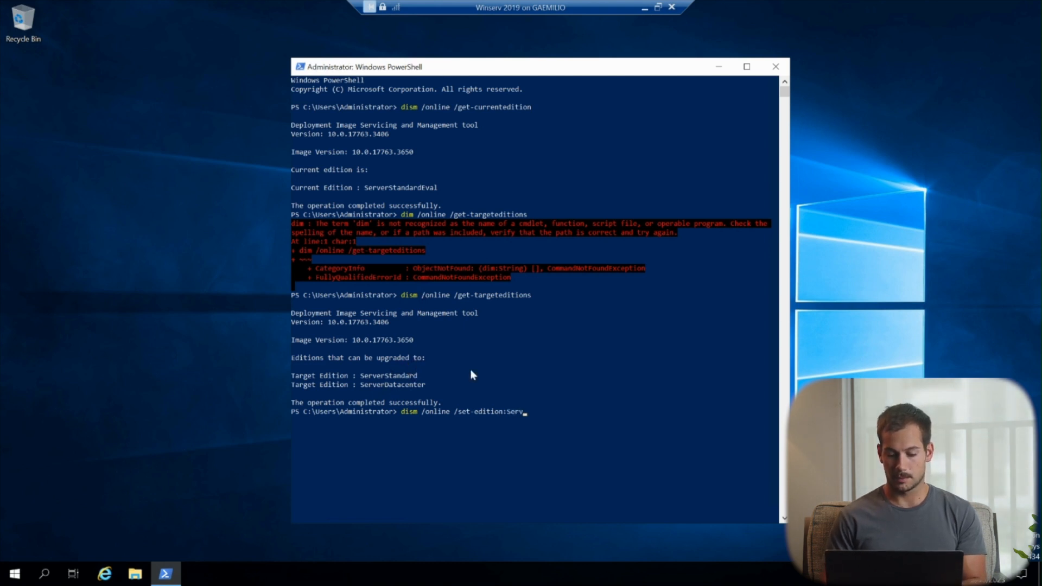
pyautogui.write('erStand')
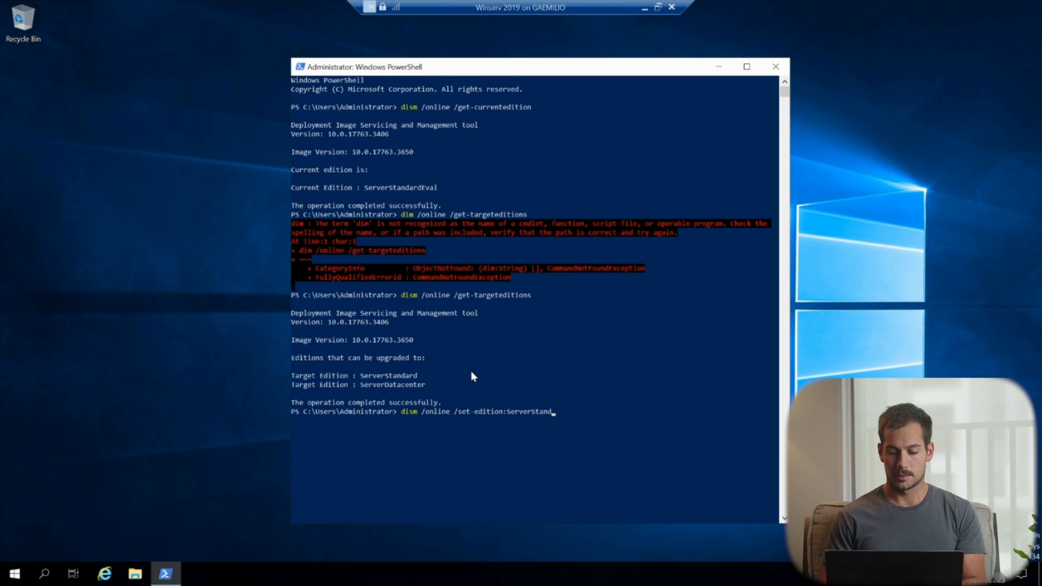
pyautogui.write('ard /')
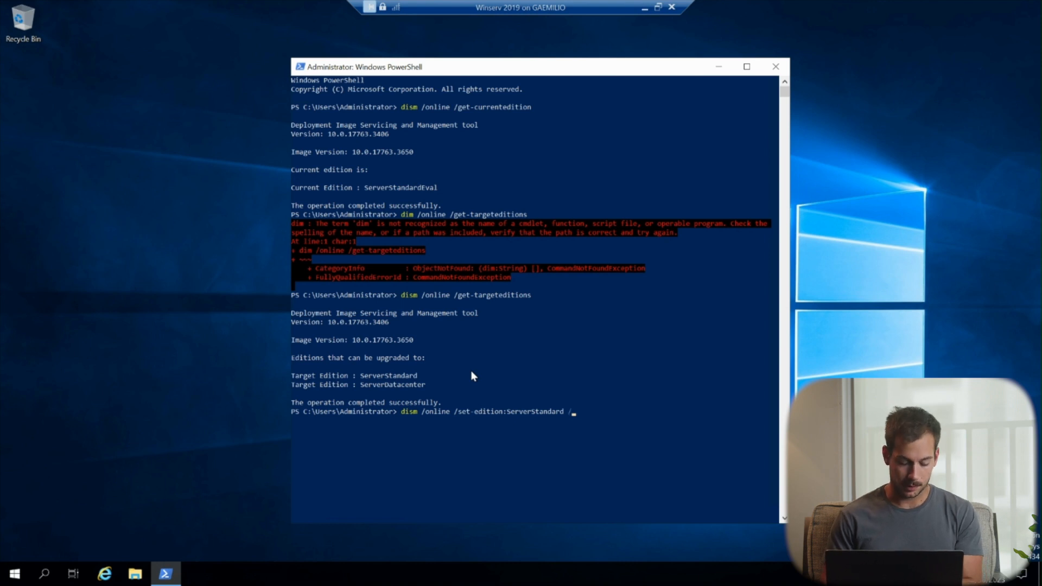
pyautogui.write('prco')
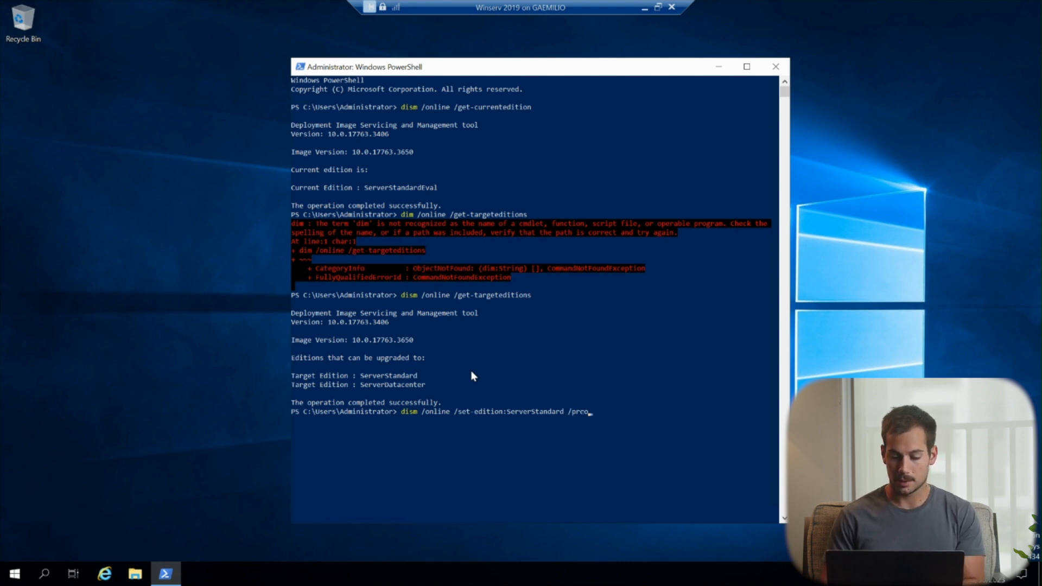
pyautogui.write('ductkey')
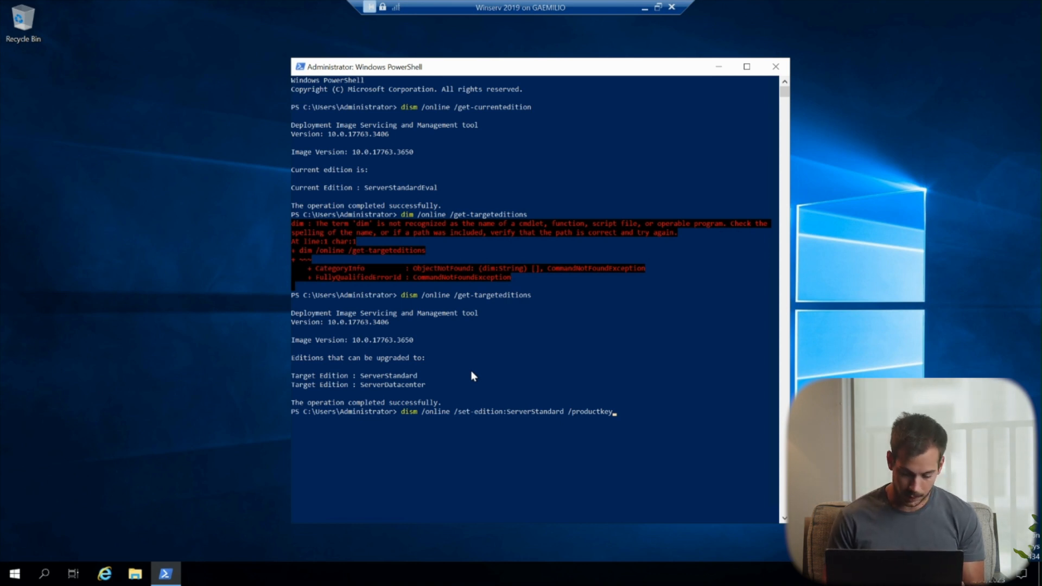
# - Append the key XXXXX-XXXXX-XXXXX-XXXXX-XXXXX and /accepteula, then run it; key validation fails
pyautogui.write(':')
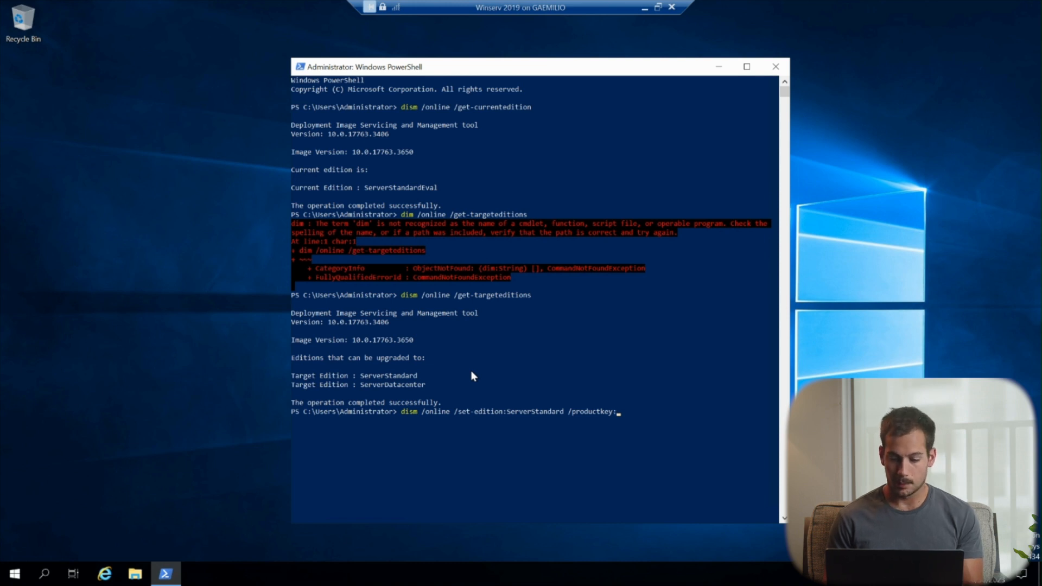
pyautogui.write('XXXXX-XXXXX-XXXXX-XXXXX-XXXXX')
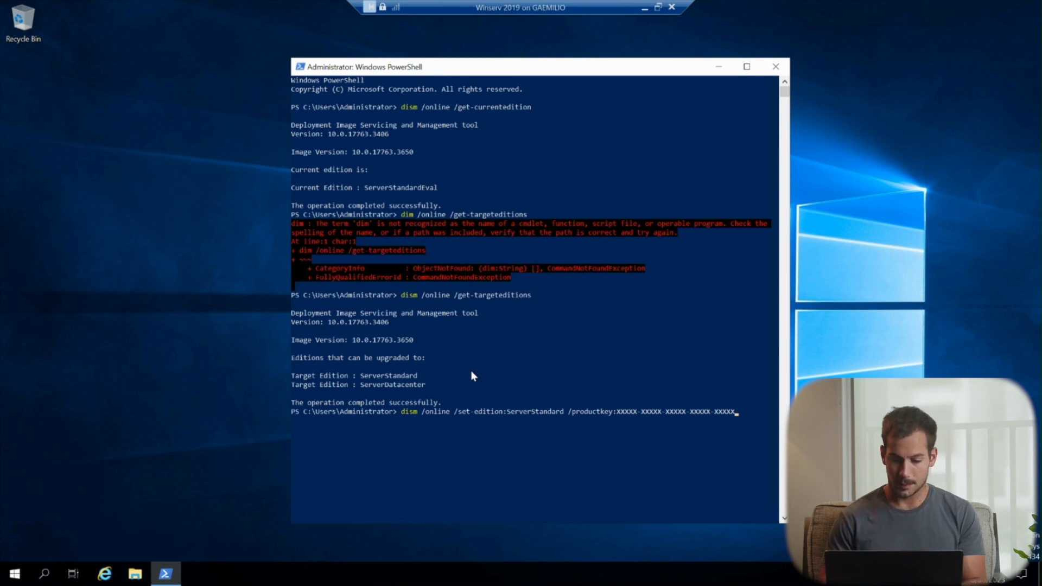
pyautogui.write('/A')
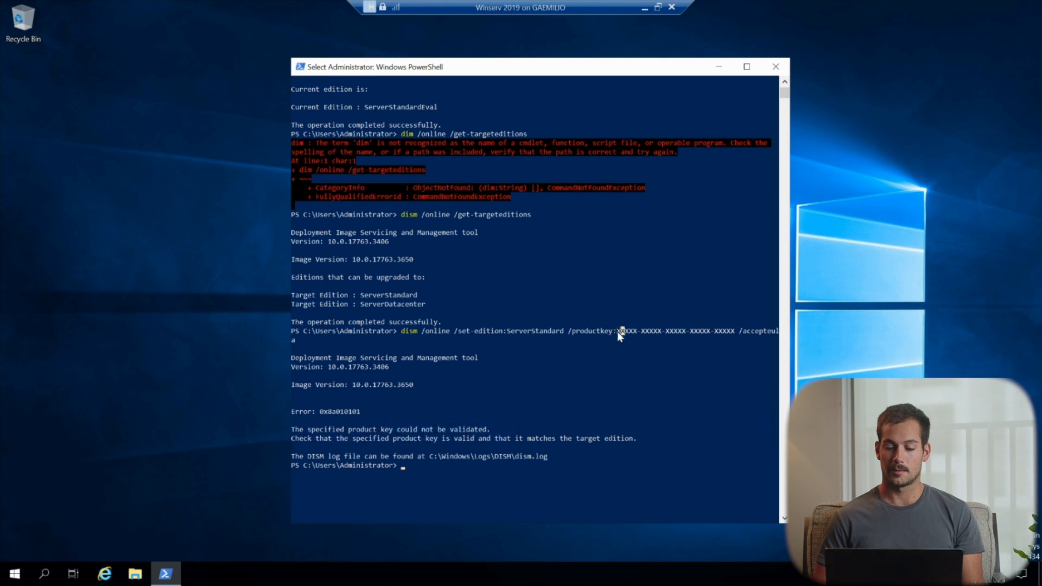
# - Highlight the product key portion of the failed set-edition command
pyautogui.moveTo(617, 330); pyautogui.dragTo(735, 330)
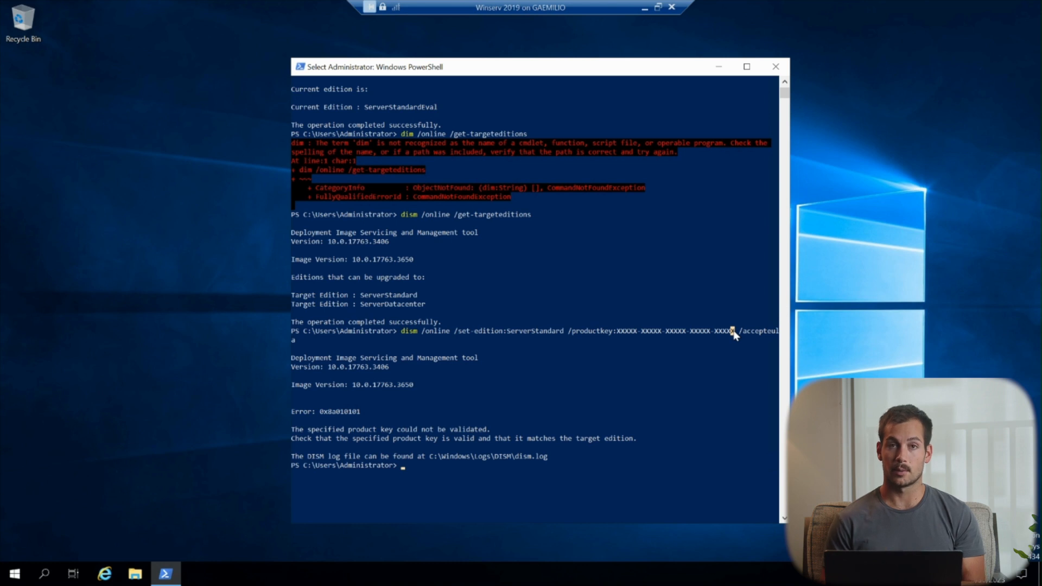
pyautogui.moveTo(18, 571)
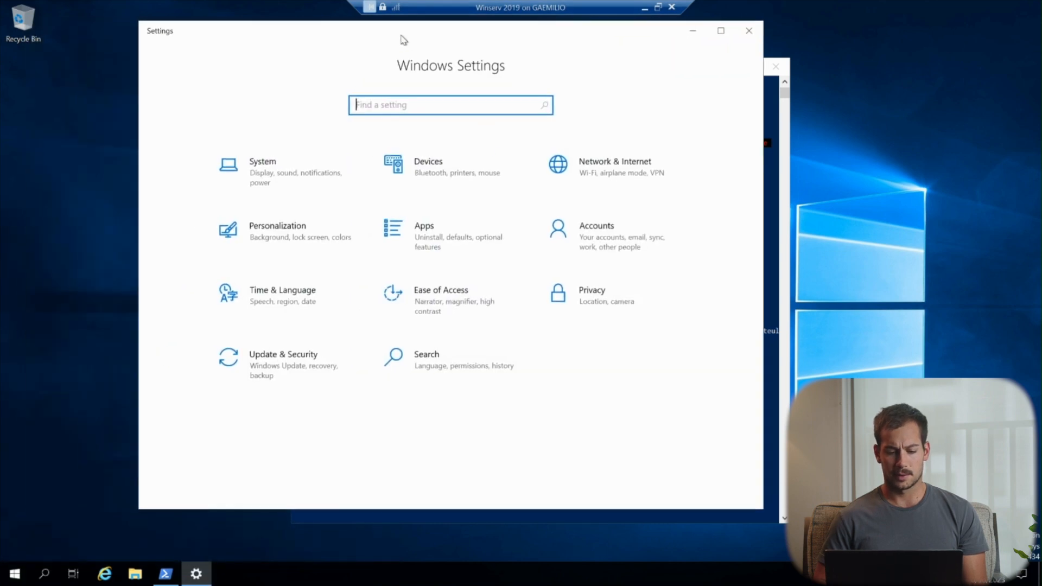
# - Show the Activation page under Update & Security, reporting Windows Server 2019 Standard Evaluation activated
pyautogui.click(282, 354)
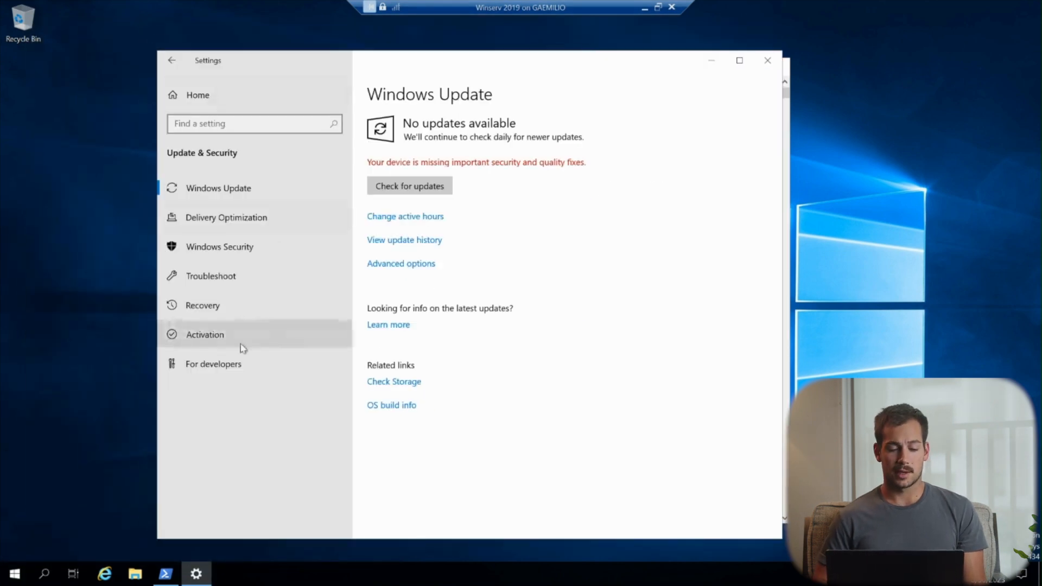
pyautogui.click(204, 334)
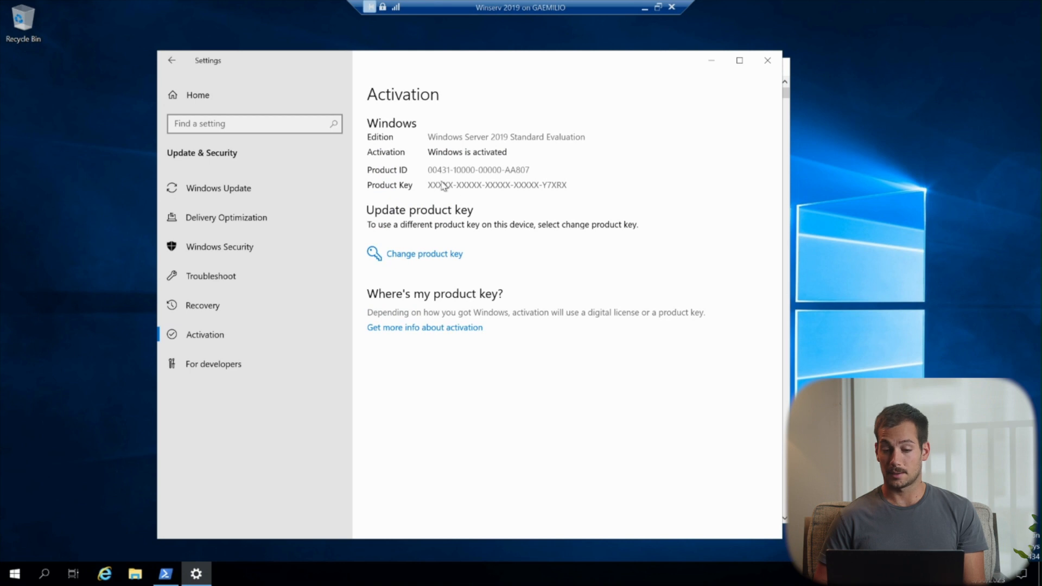